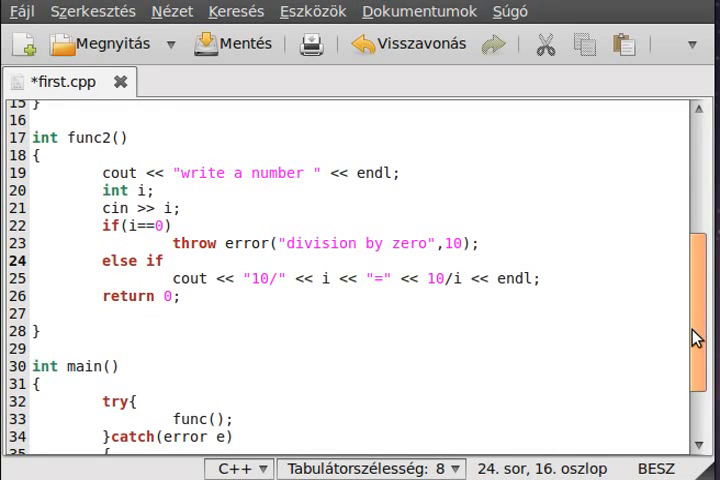
# Add else if(i==1) throwing error("Everybody can divide with 1!!!!!", 11) in func2 and save
pyautogui.click(164, 260)
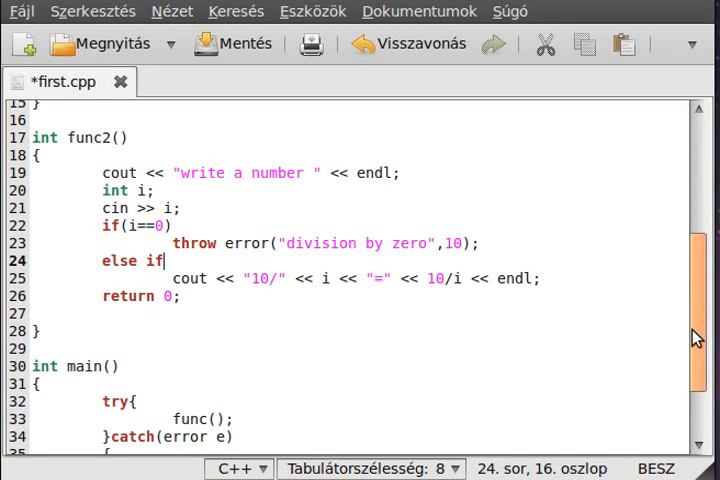
pyautogui.write('(i==1')
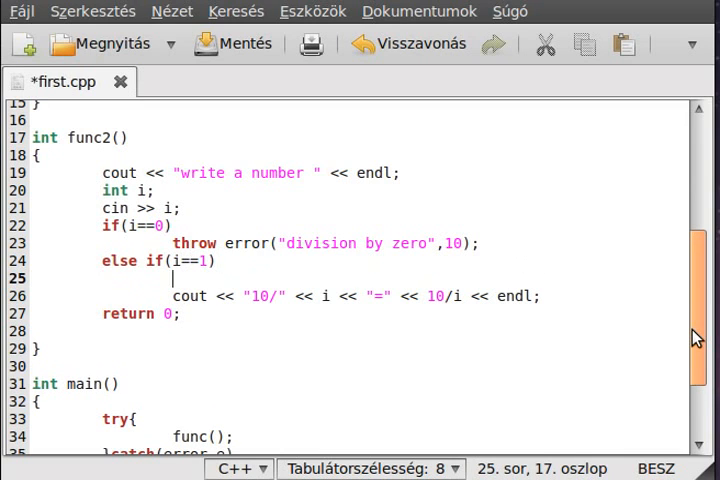
pyautogui.write('throw')
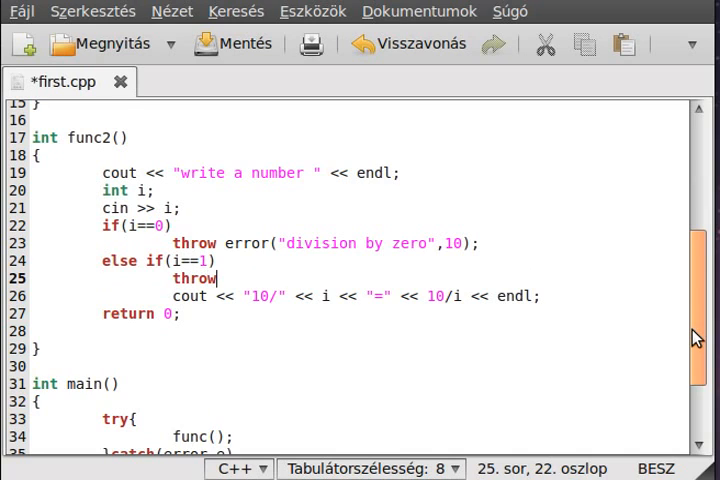
pyautogui.write('erro')
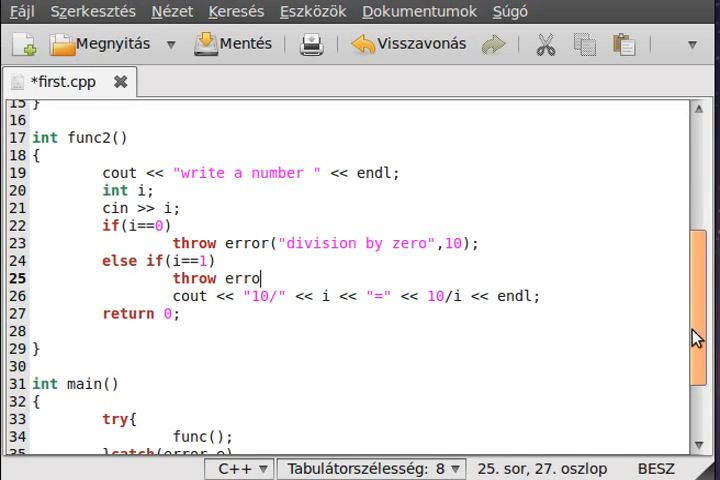
pyautogui.write('r("')
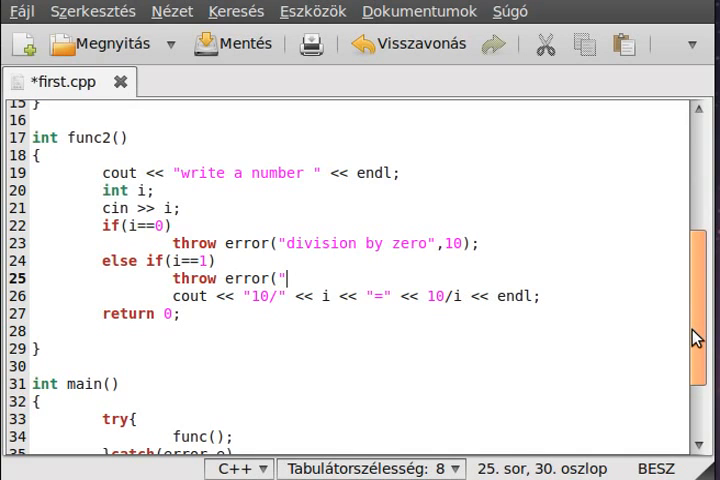
pyautogui.write('E')
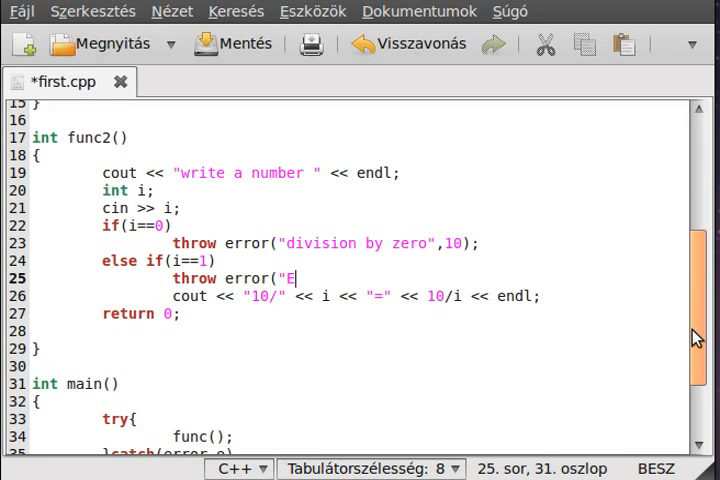
pyautogui.write('ver')
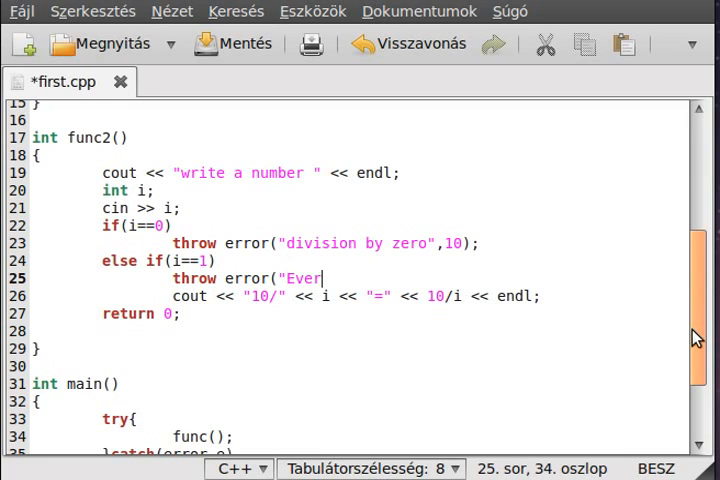
pyautogui.press('BackSpace')
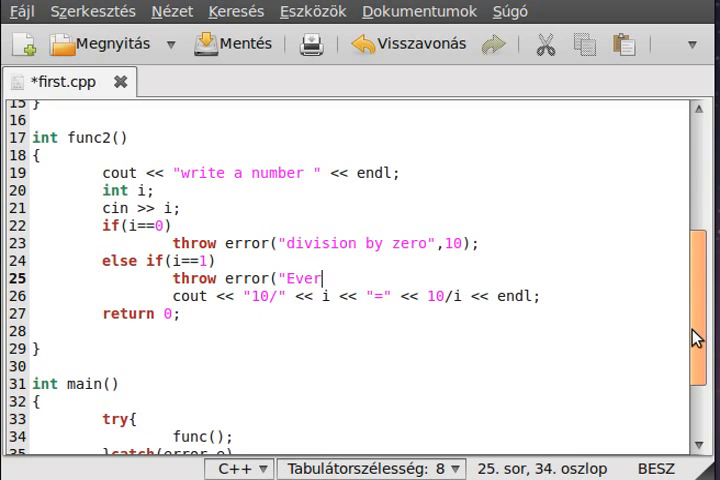
pyautogui.write('ybody can div')
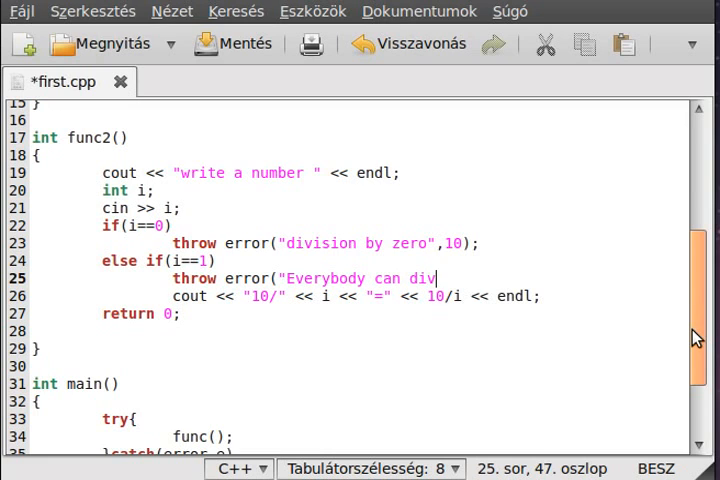
pyautogui.write('ide with')
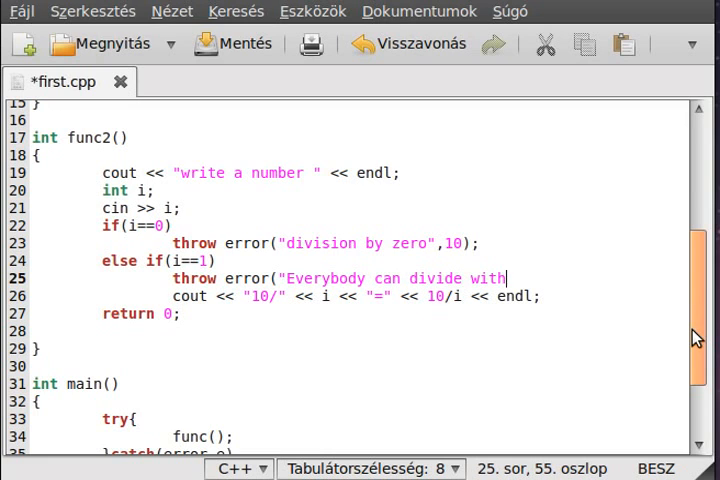
pyautogui.write('1')
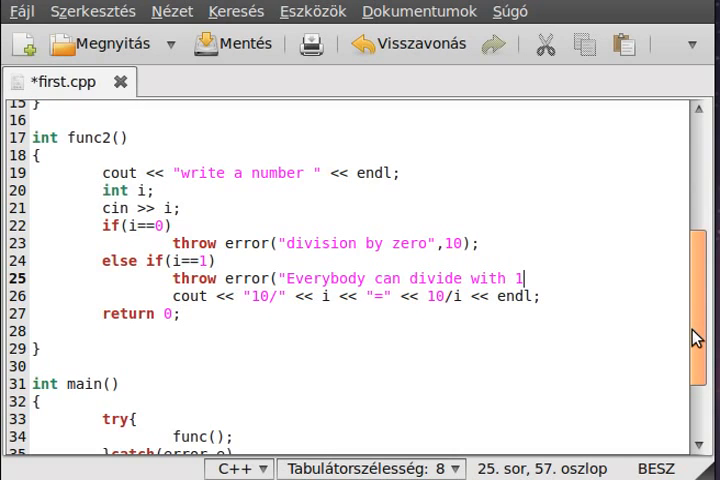
pyautogui.write('!!!')
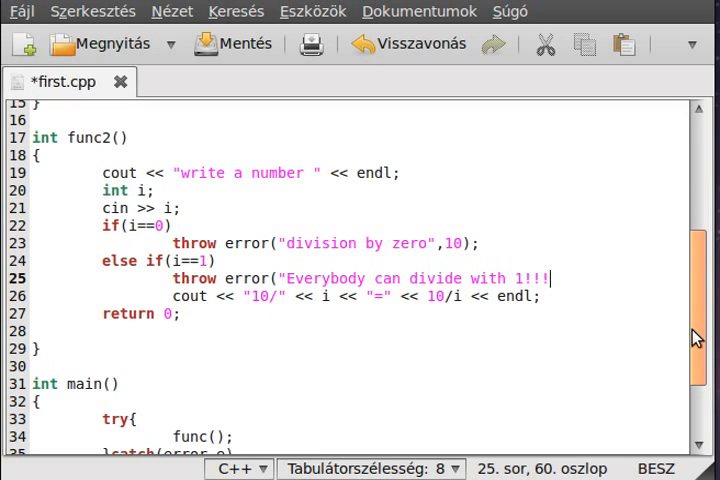
pyautogui.write('!!')
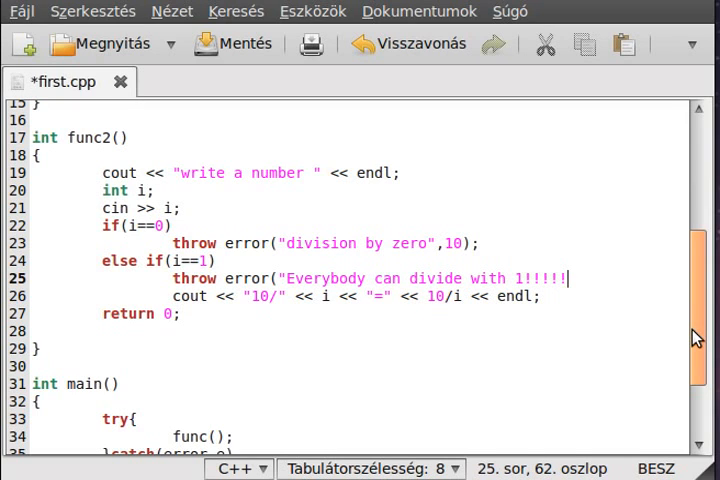
pyautogui.write('",')
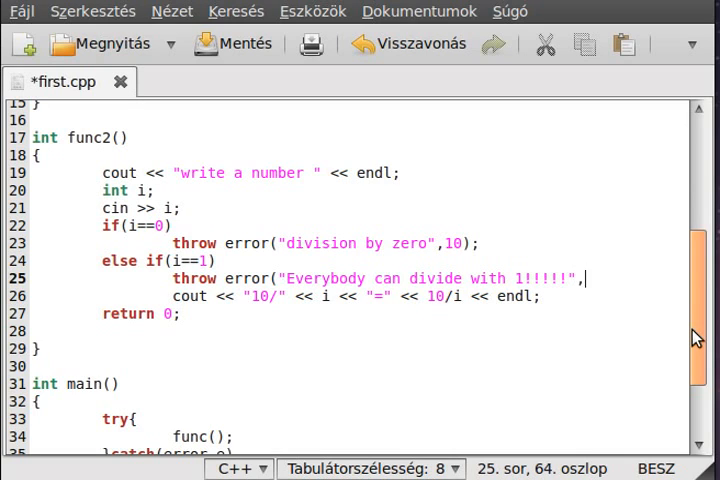
pyautogui.write('11);')
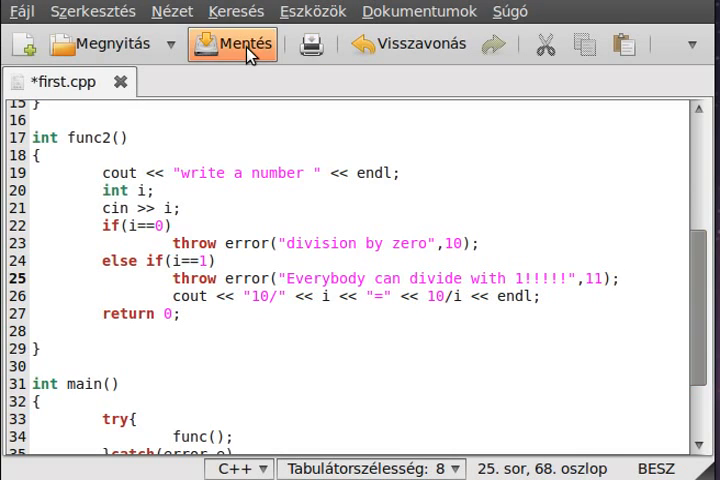
pyautogui.click(232, 44)
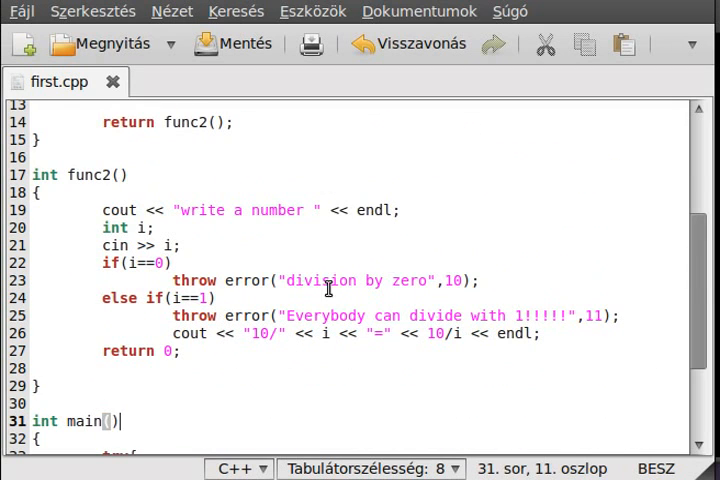
pyautogui.moveTo(440, 322)
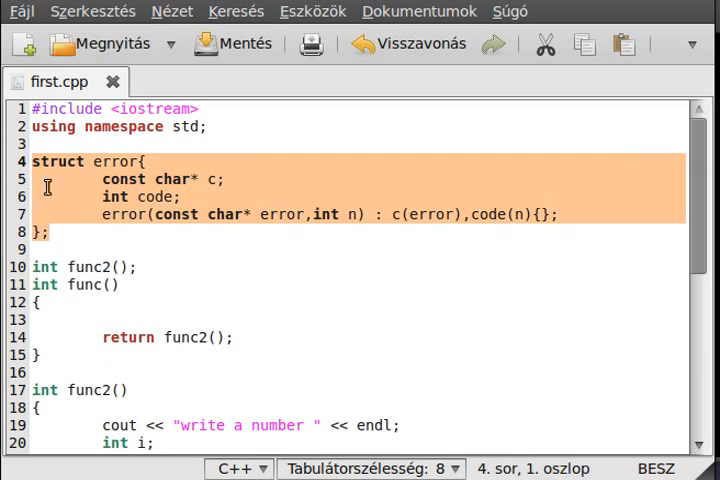
pyautogui.moveTo(80, 216)
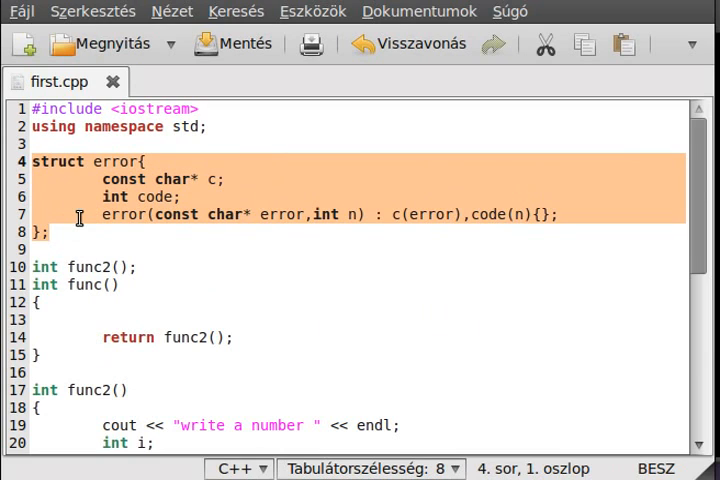
pyautogui.moveTo(70, 216)
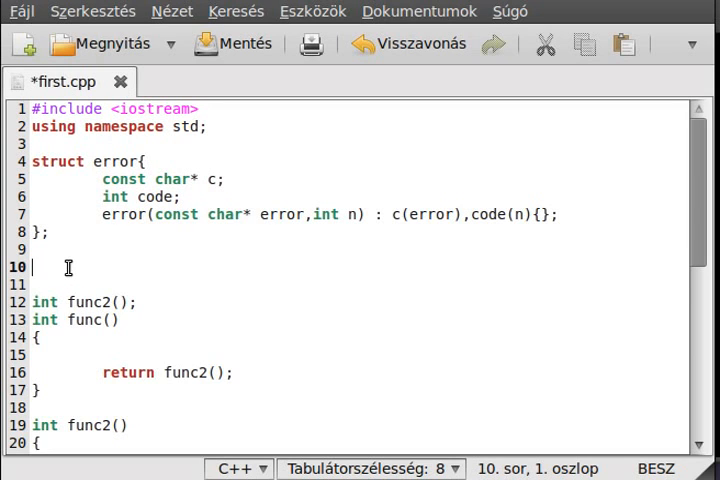
# Write class empty{}; below the error struct and highlight the name empty
pyautogui.write('cla')
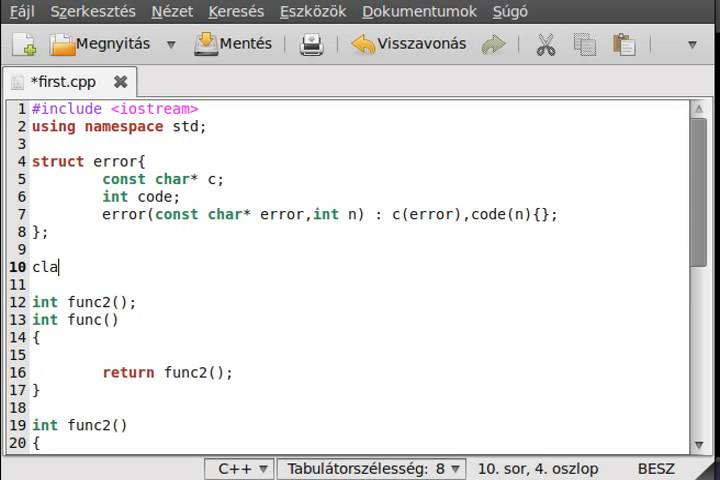
pyautogui.write('ss empty')
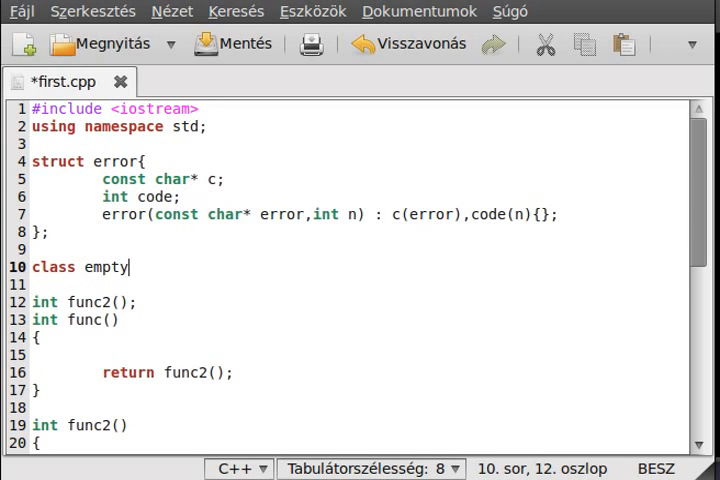
pyautogui.write('{};')
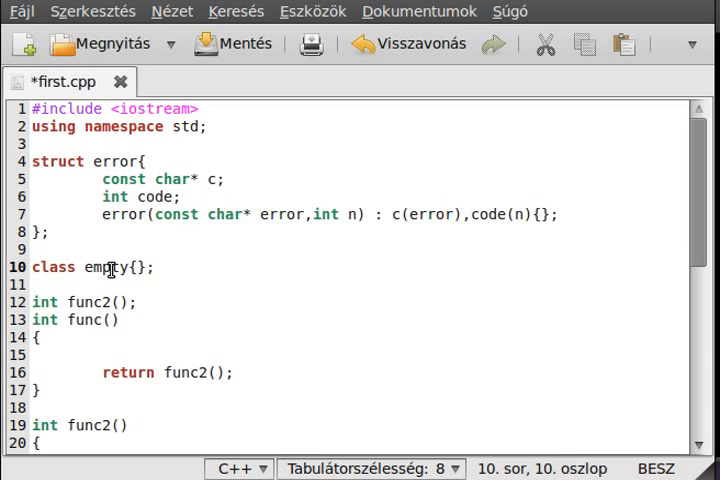
pyautogui.doubleClick(104, 268)
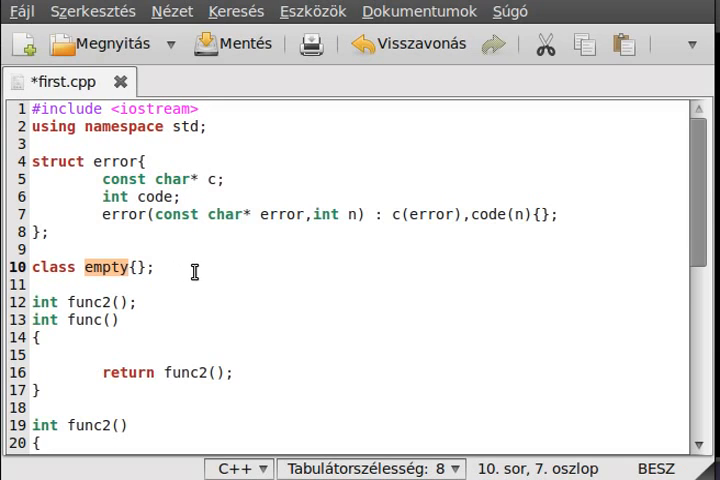
pyautogui.moveTo(204, 278)
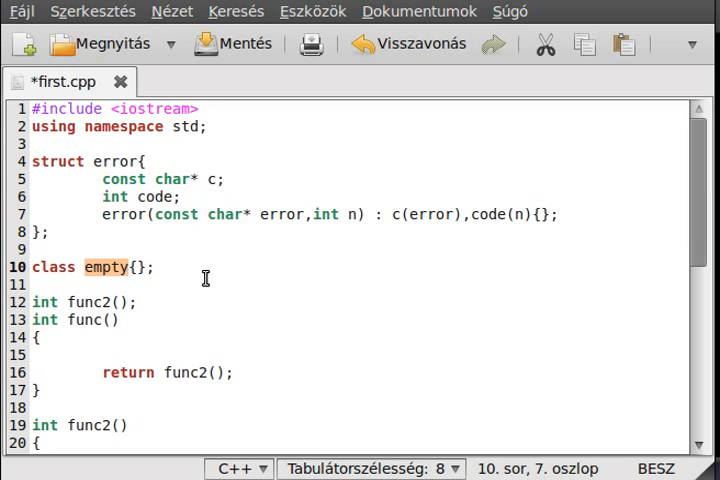
pyautogui.moveTo(208, 278)
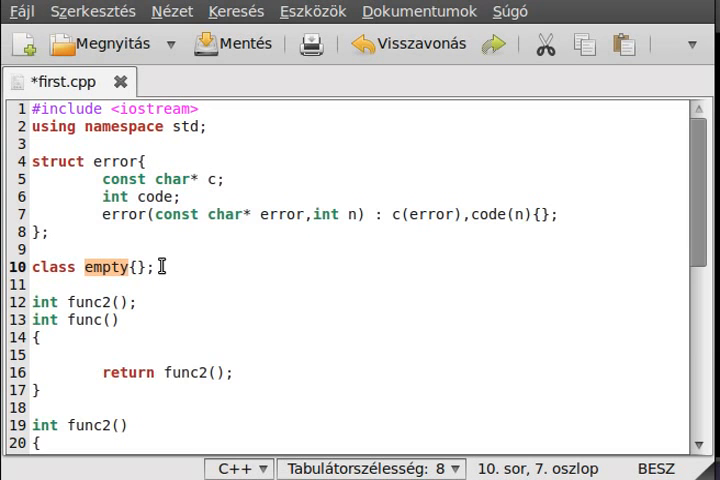
# Write catch(empty e) { cout << "It is empty" << endl; } after the first catch in main
pyautogui.scroll(-3)
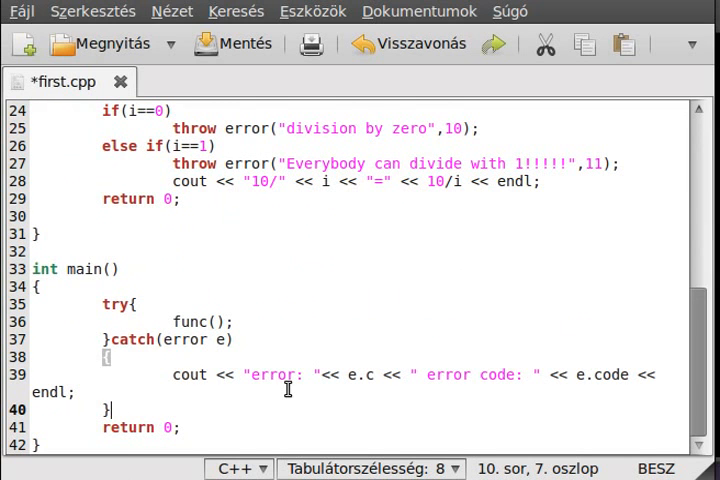
pyautogui.write('catch')
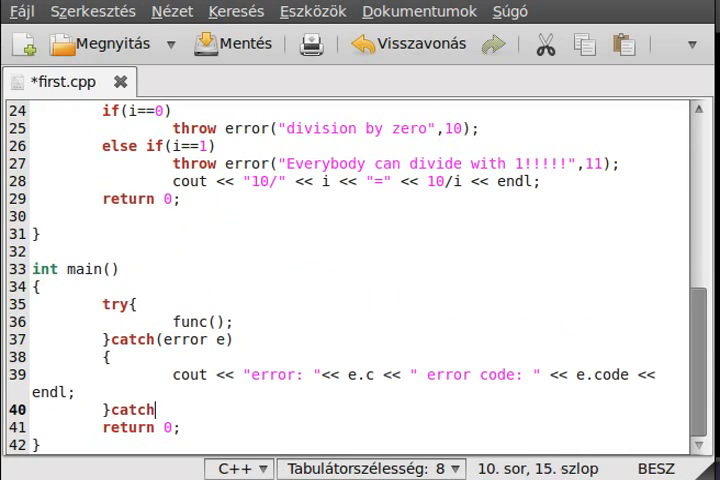
pyautogui.write('(emp')
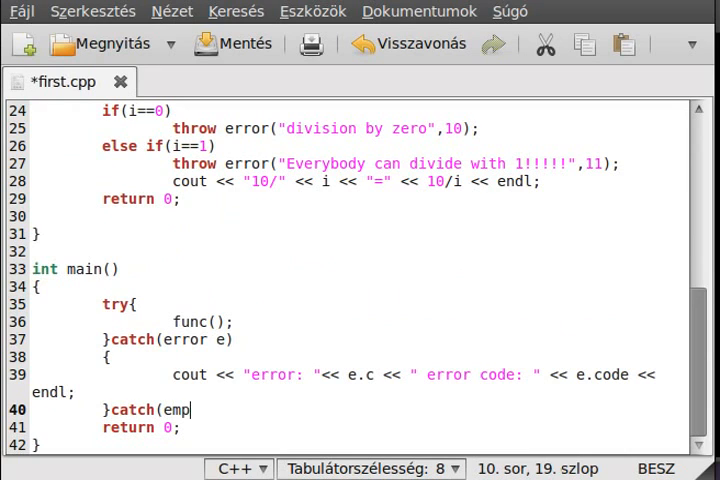
pyautogui.write('ty e')
pyautogui.write('{')
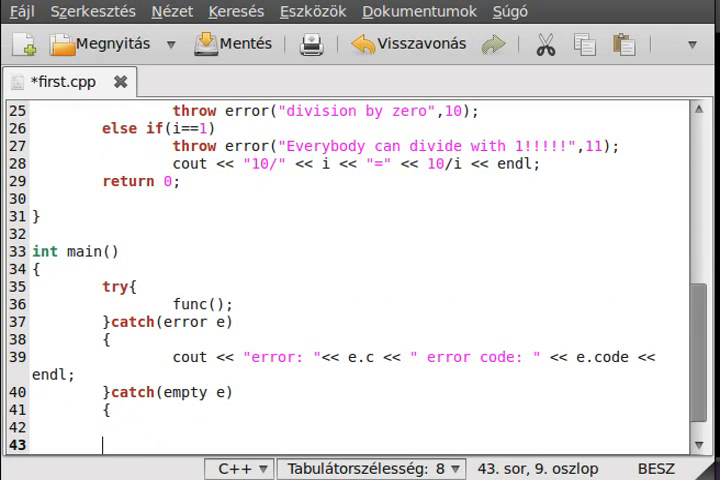
pyautogui.write('cout')
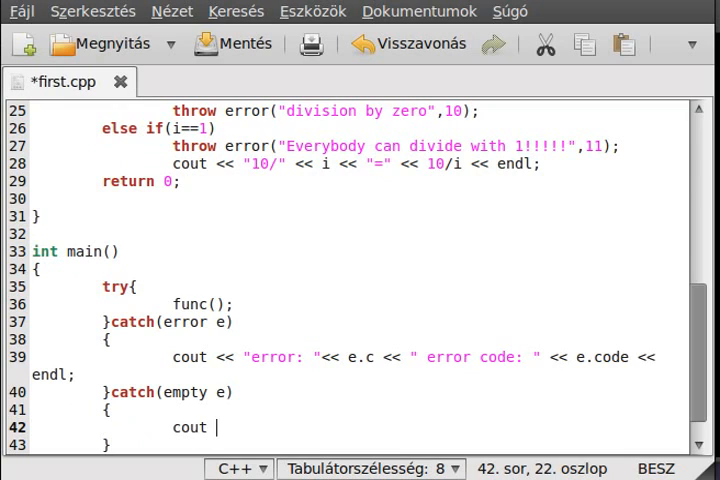
pyautogui.write('<< "It is empt')
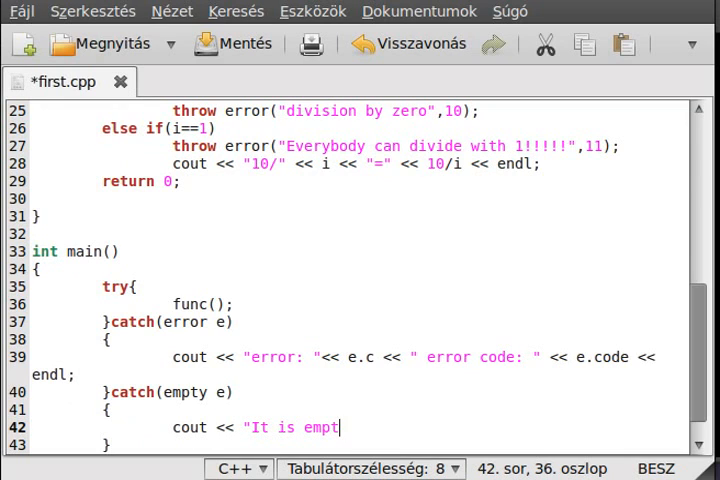
pyautogui.write('y" << endl')
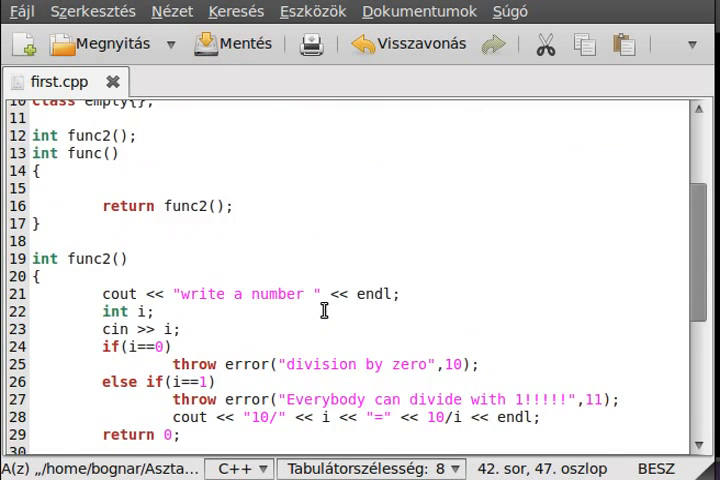
# Replace the i==1 branch's throw error(...) with throw empty(); and highlight empty
pyautogui.click(222, 364)
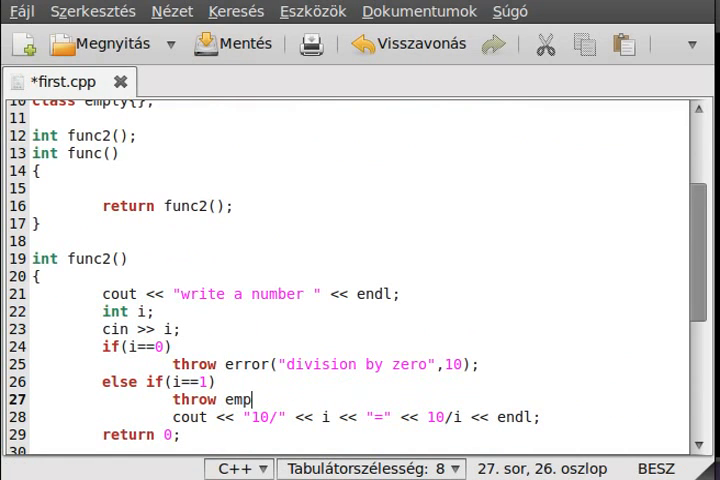
pyautogui.write('ty()')
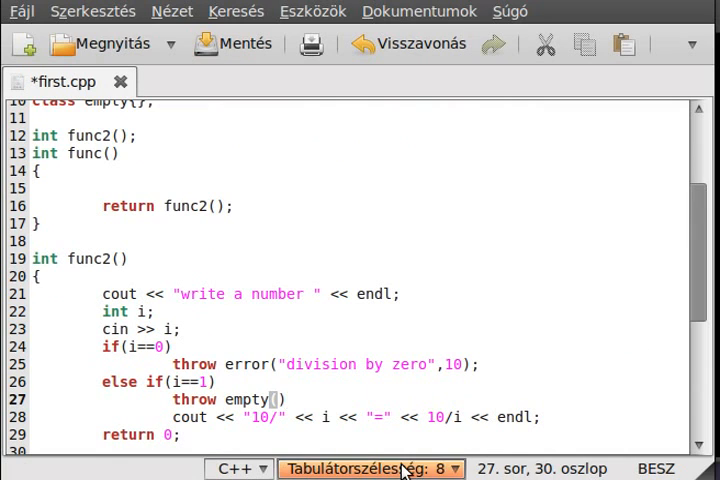
pyautogui.write(';')
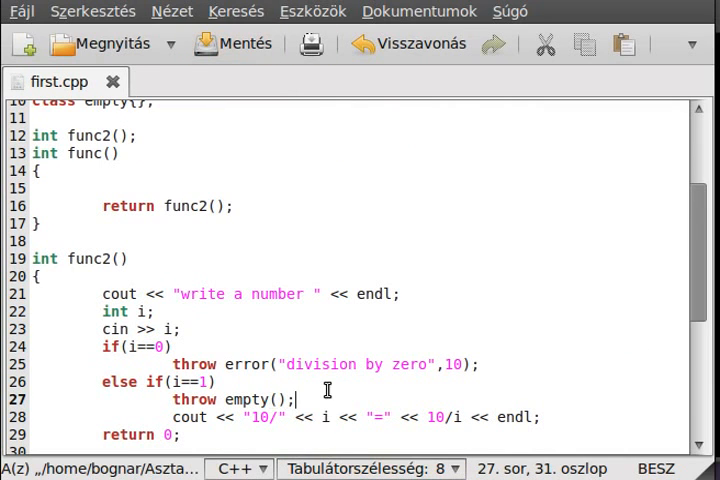
pyautogui.doubleClick(248, 400)
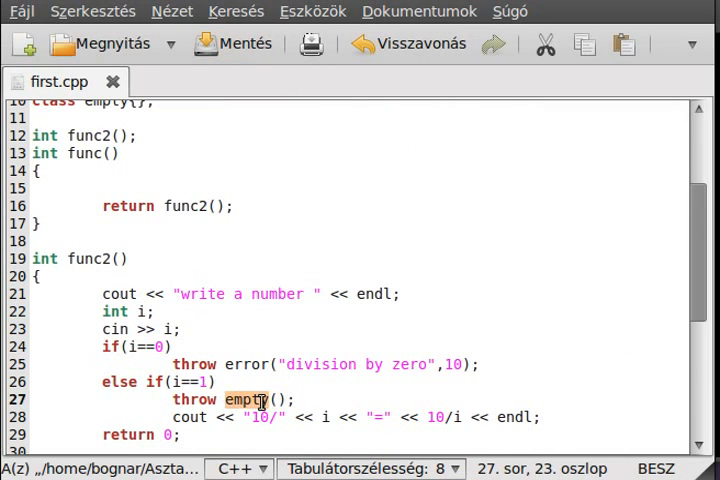
pyautogui.scroll(-3)
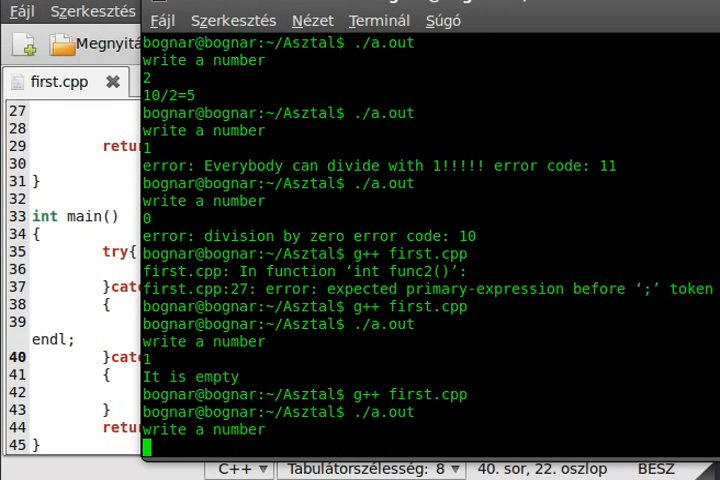
# Enter 1 into the running ./a.out so it prints "It is empty"
pyautogui.press('Return')
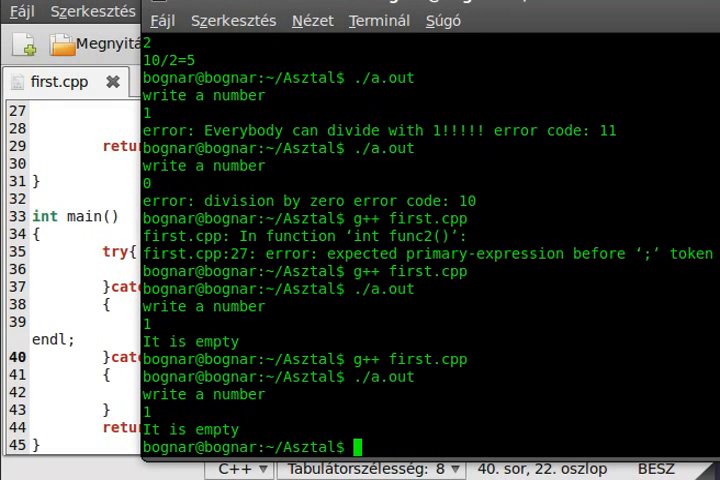